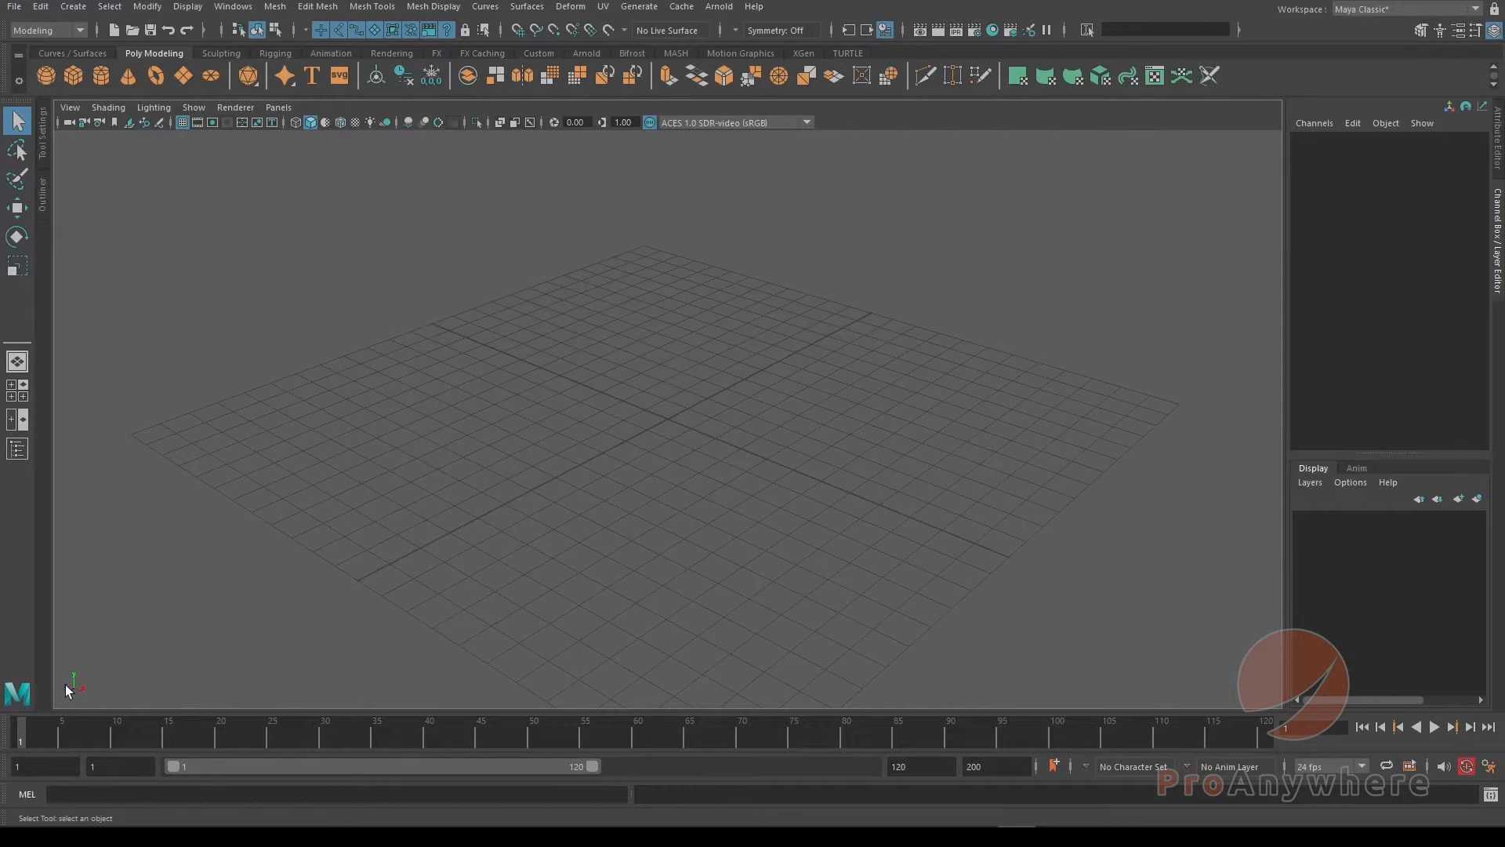
pyautogui.moveTo(139, 712)
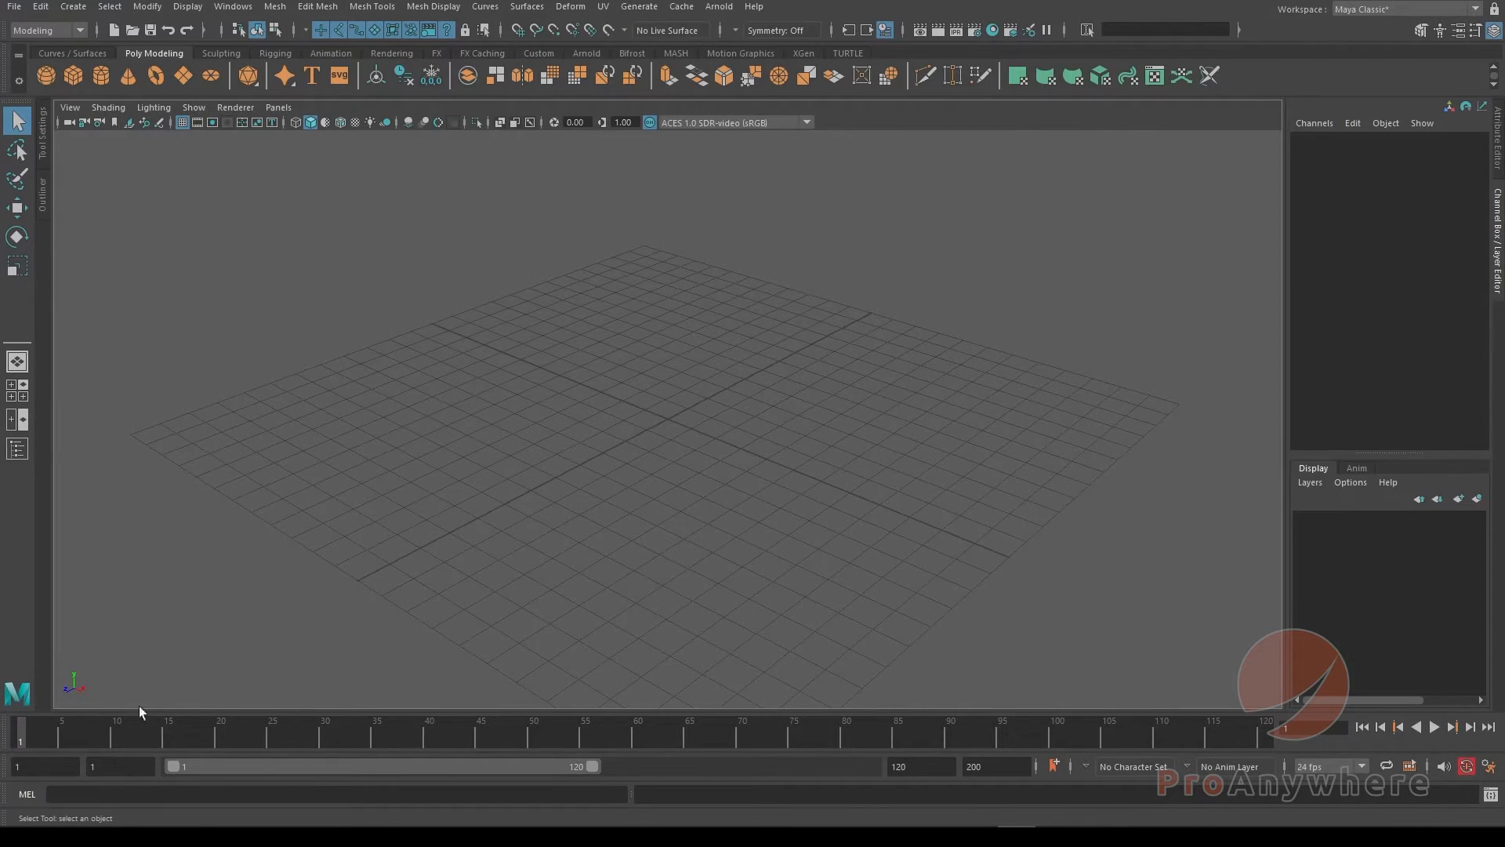
pyautogui.moveTo(86, 691)
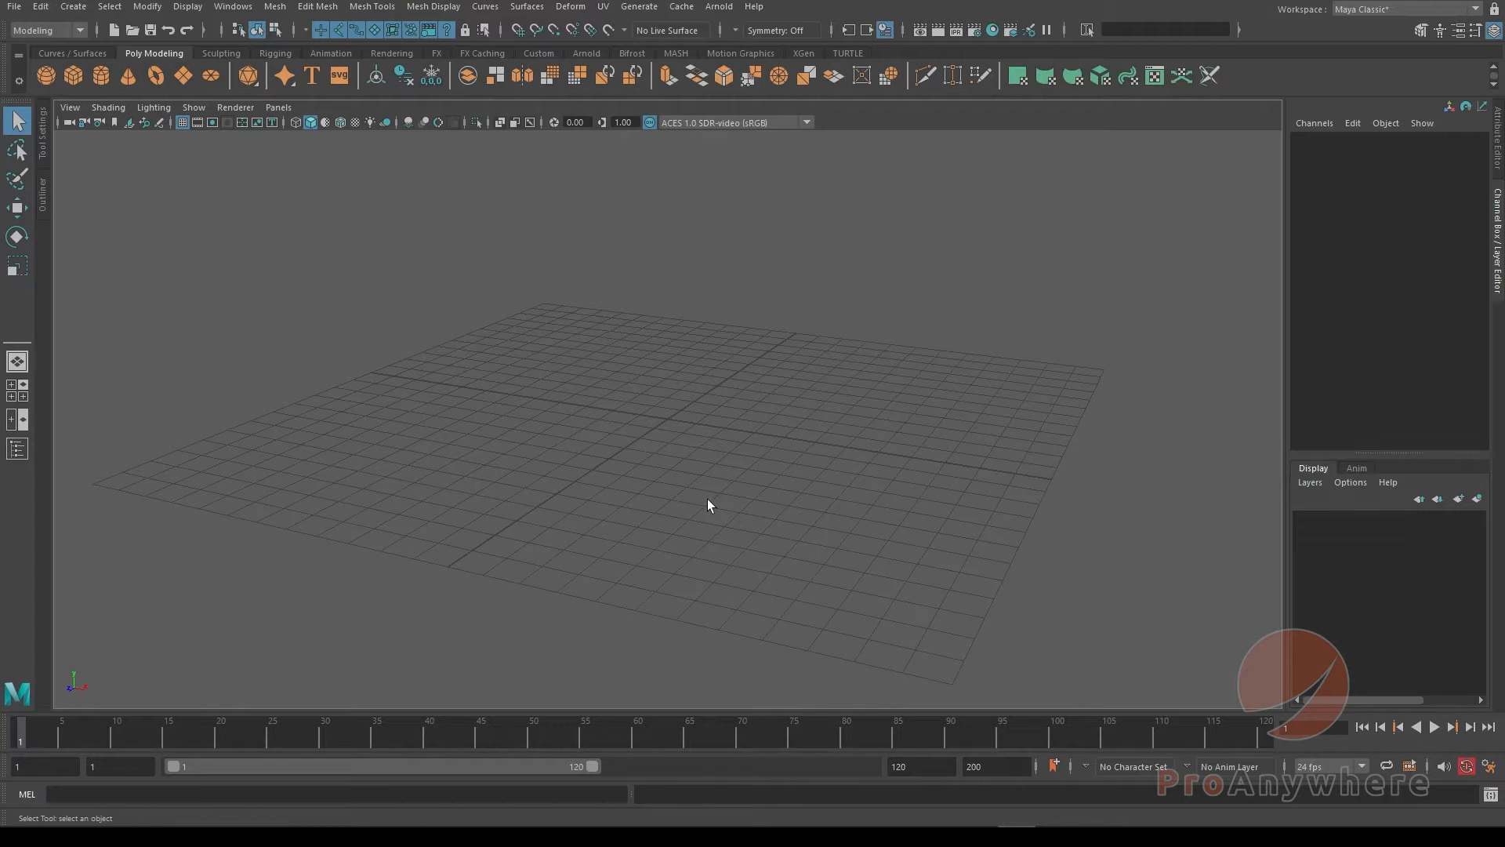
# Orbit the view over the grid and reach the menu bar for the settings menus.
pyautogui.moveTo(710, 506); pyautogui.dragTo(627, 406)
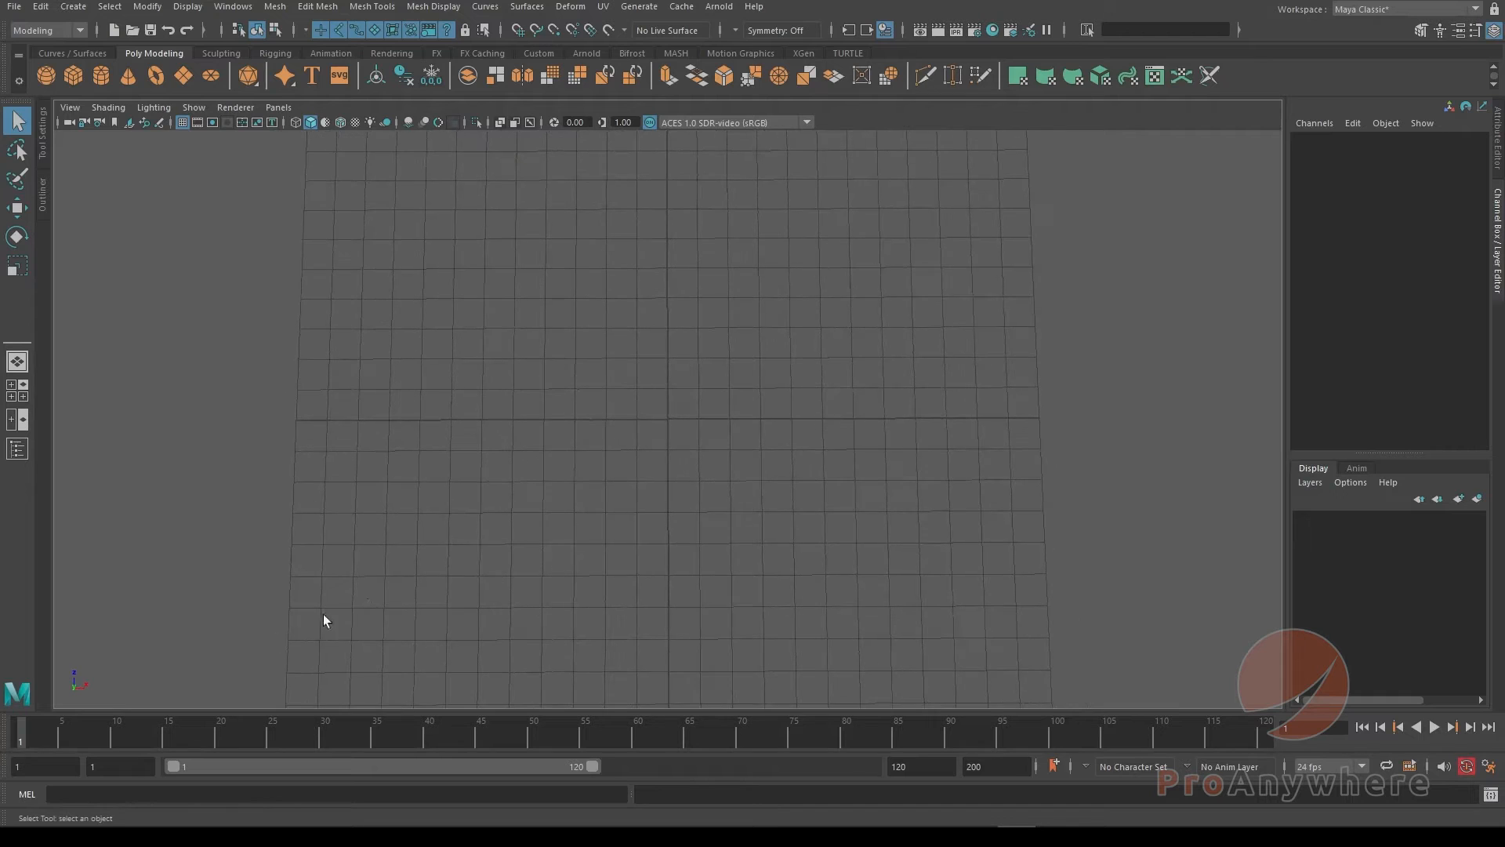
pyautogui.moveTo(325, 621); pyautogui.dragTo(575, 487)
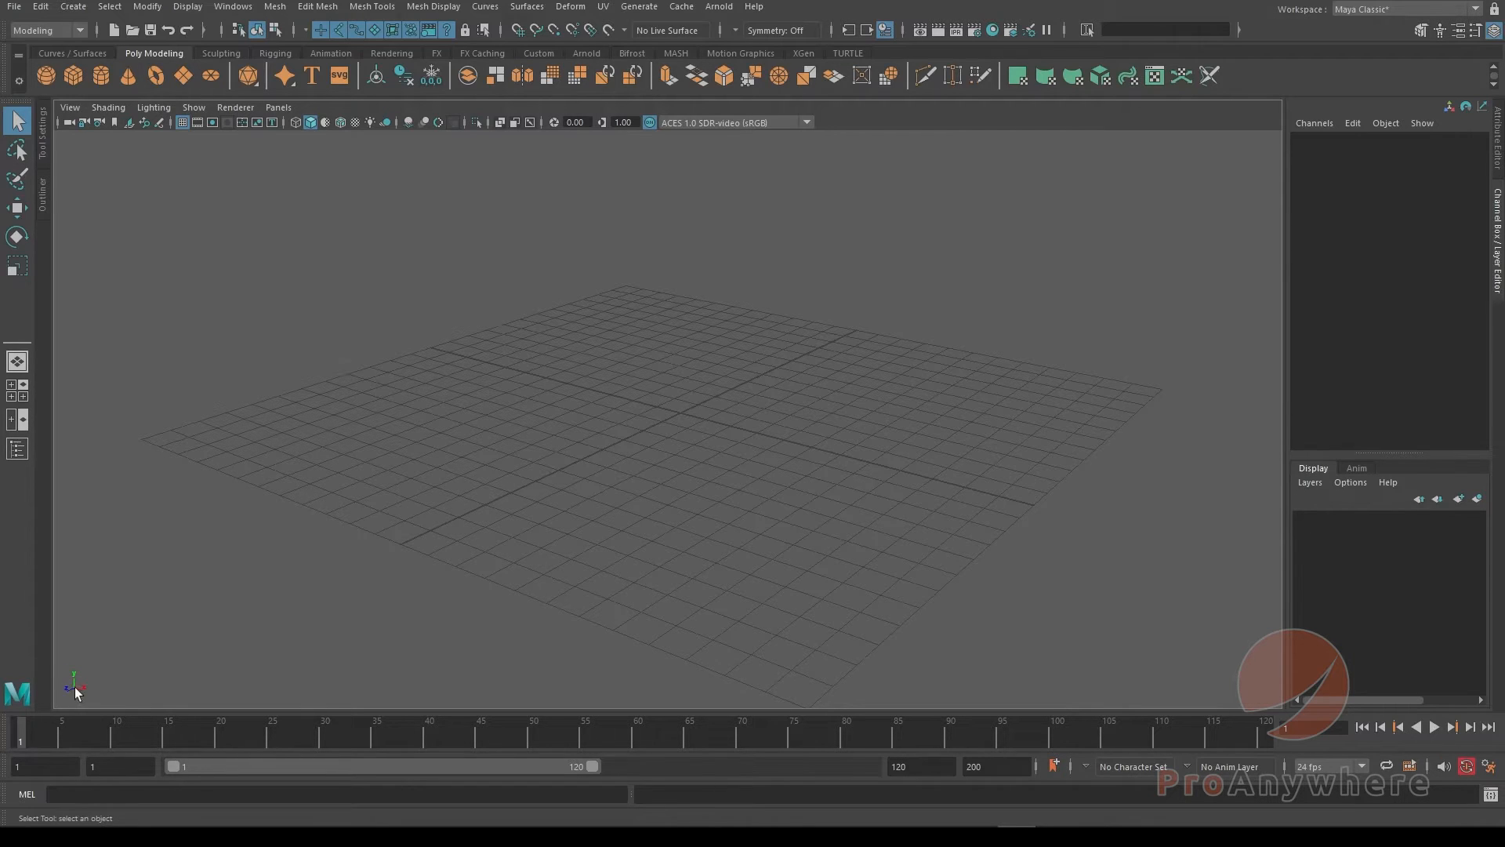
pyautogui.moveTo(258, 9)
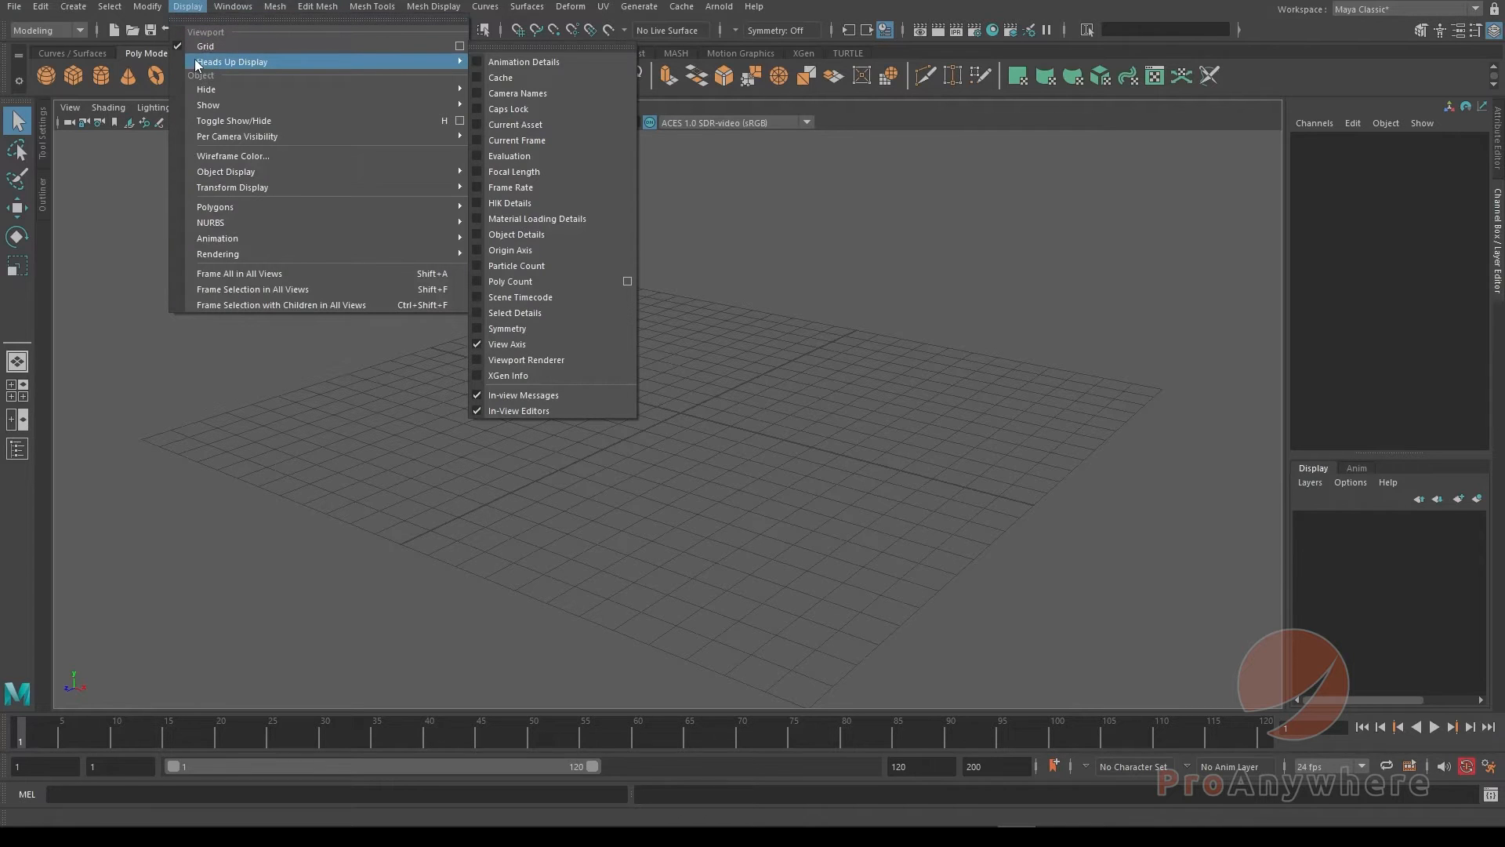
pyautogui.moveTo(506, 344)
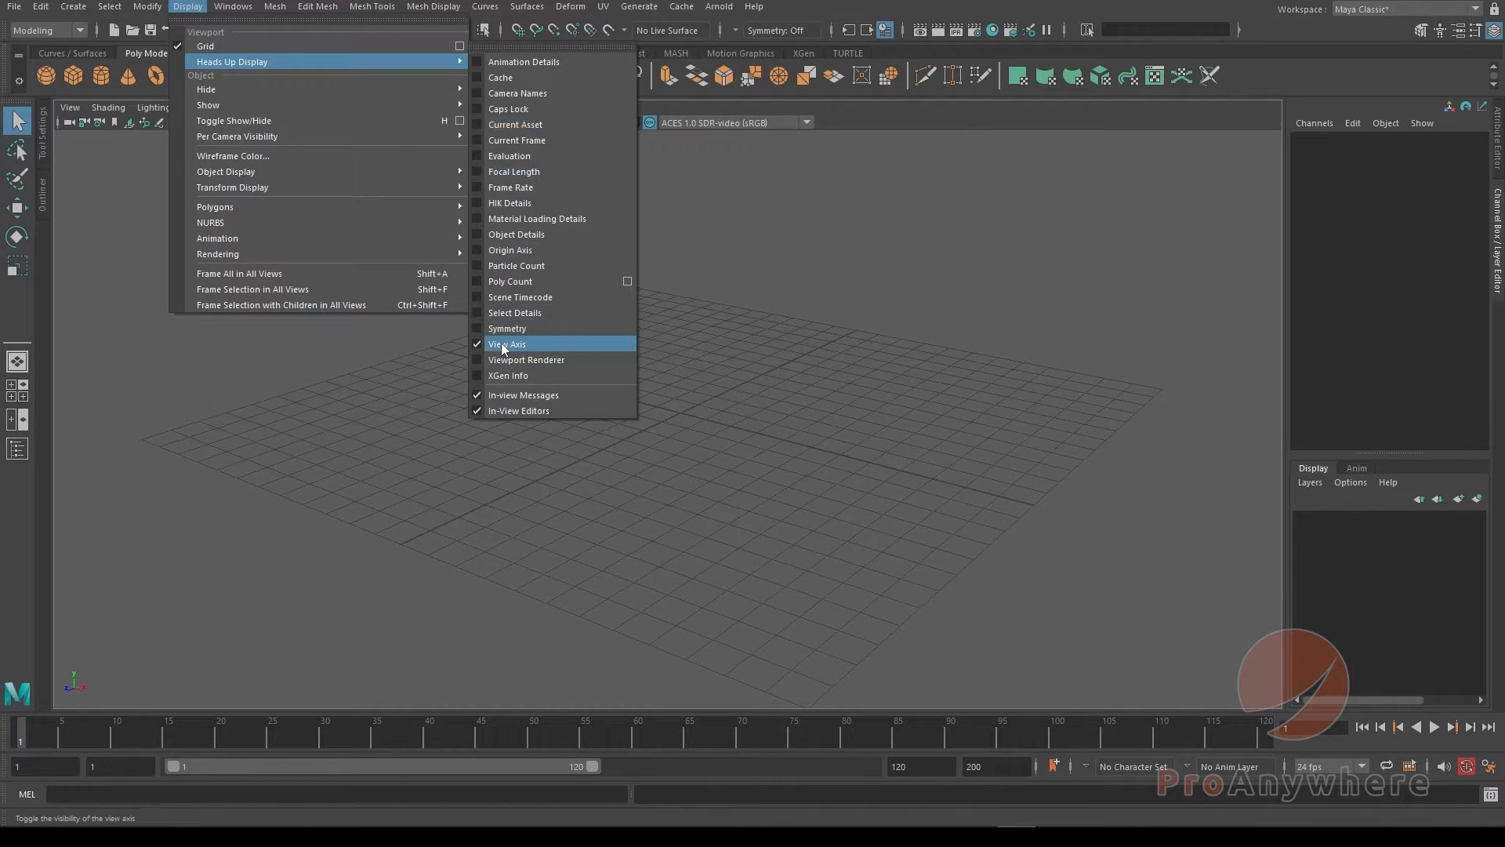
pyautogui.click(507, 344)
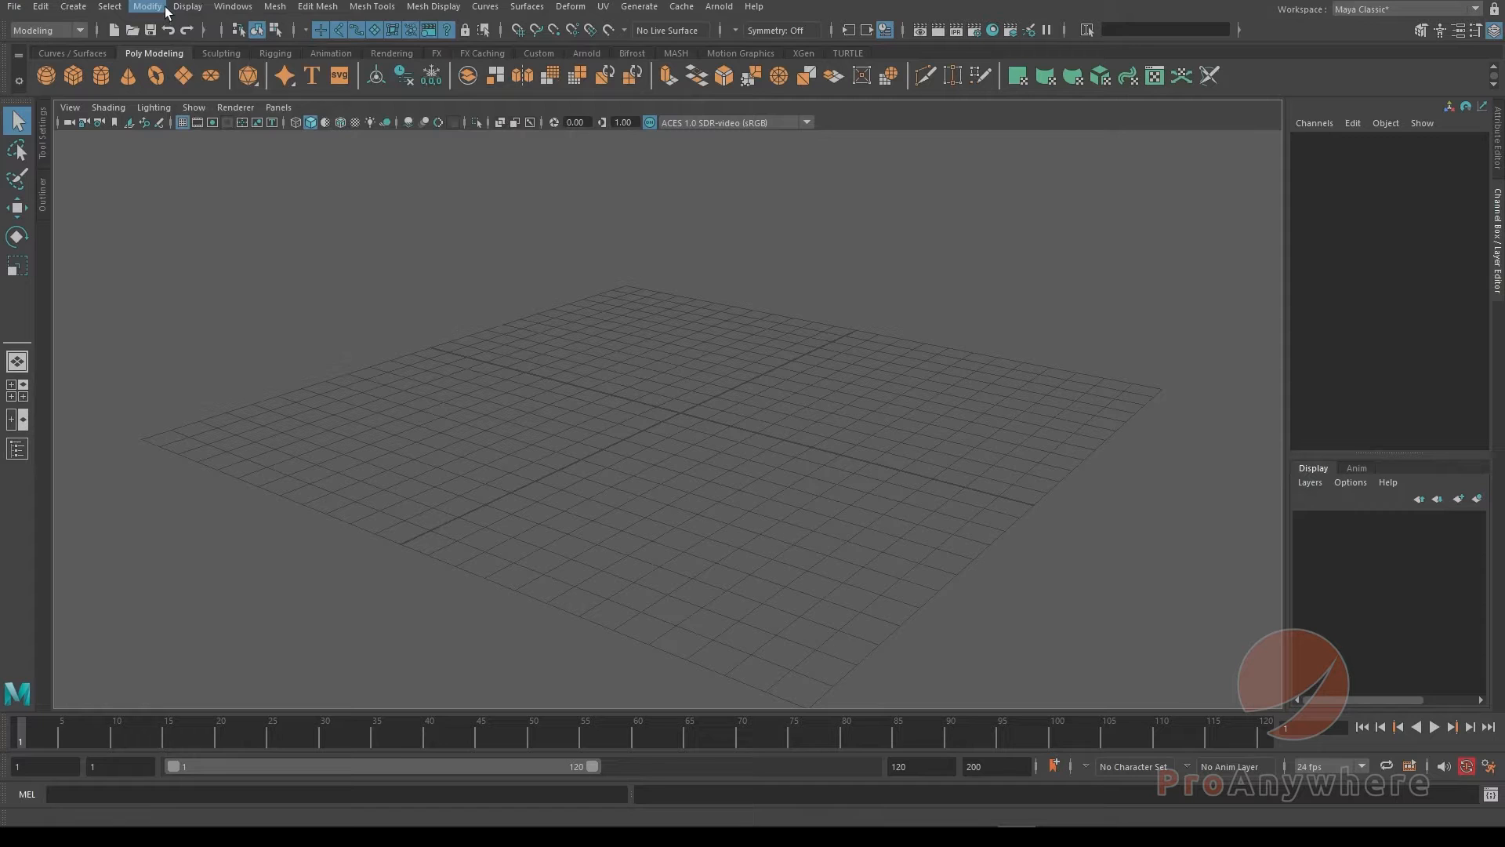
pyautogui.click(186, 7)
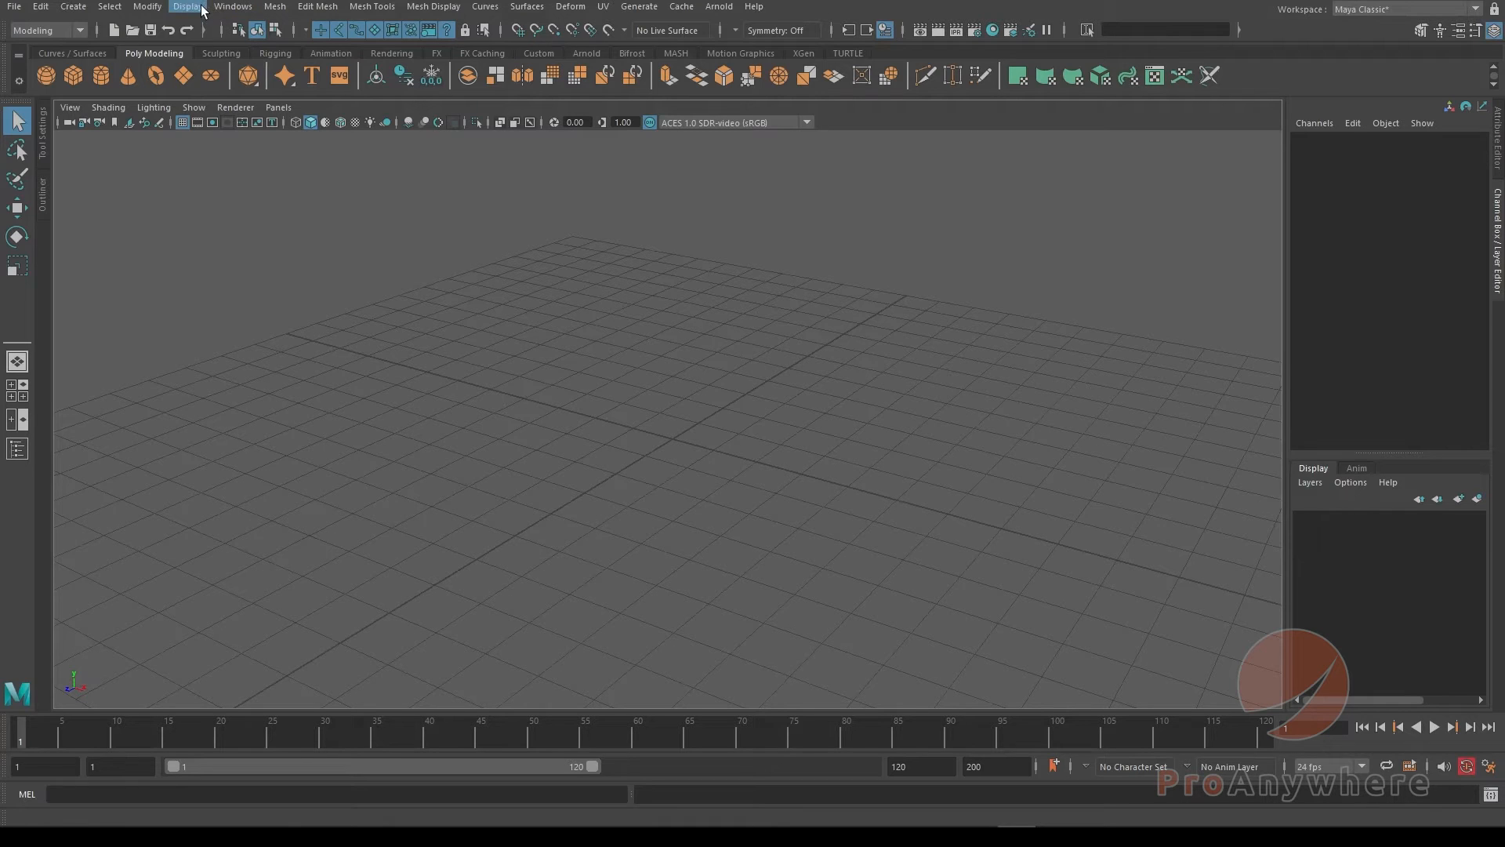
# Set the world Up axis to Z in Preferences > Settings and save.
pyautogui.click(232, 6)
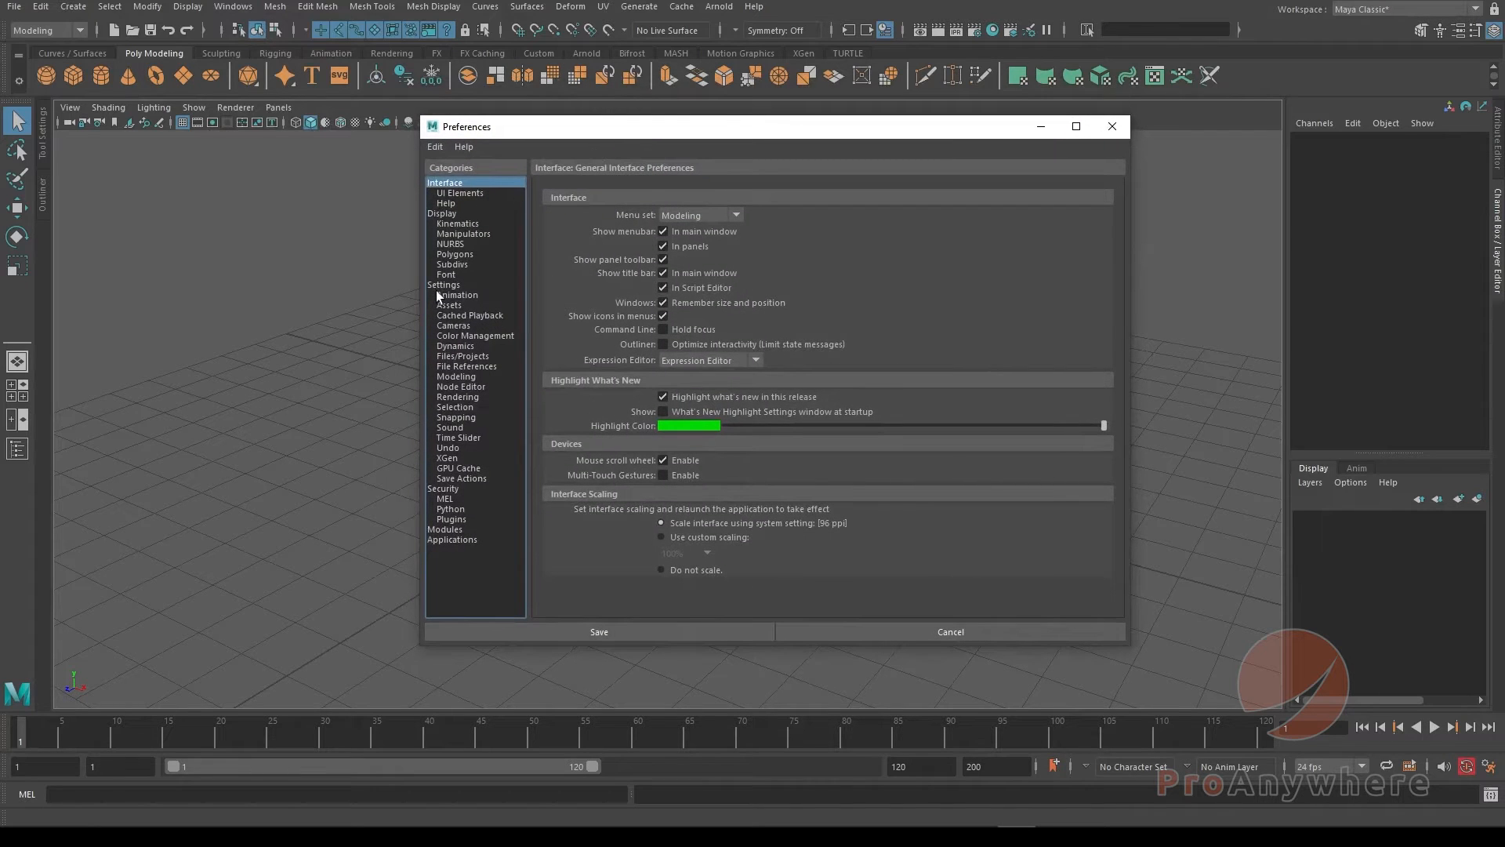
pyautogui.click(444, 283)
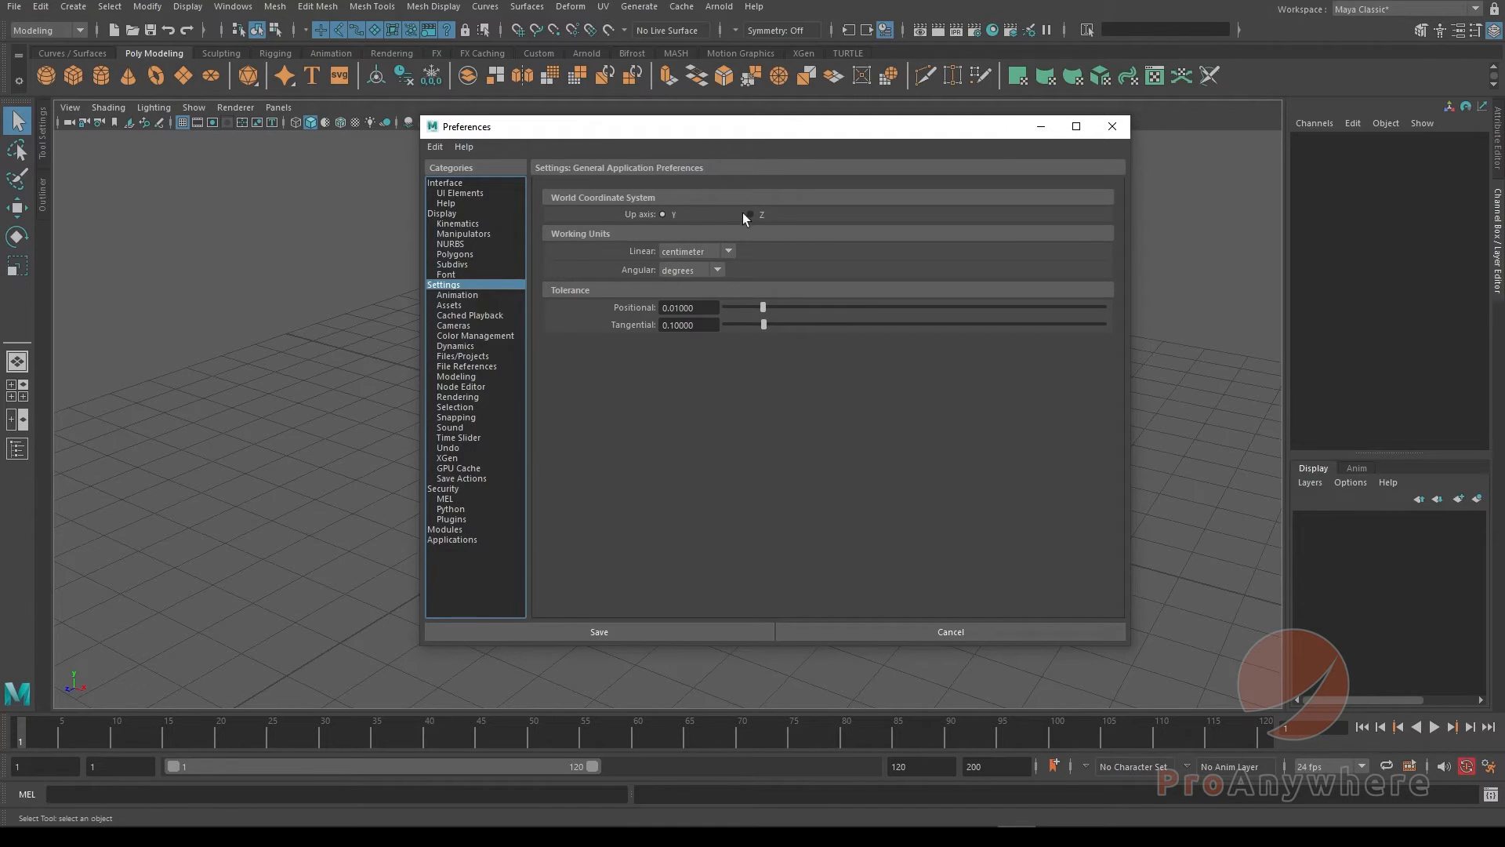
pyautogui.click(751, 214)
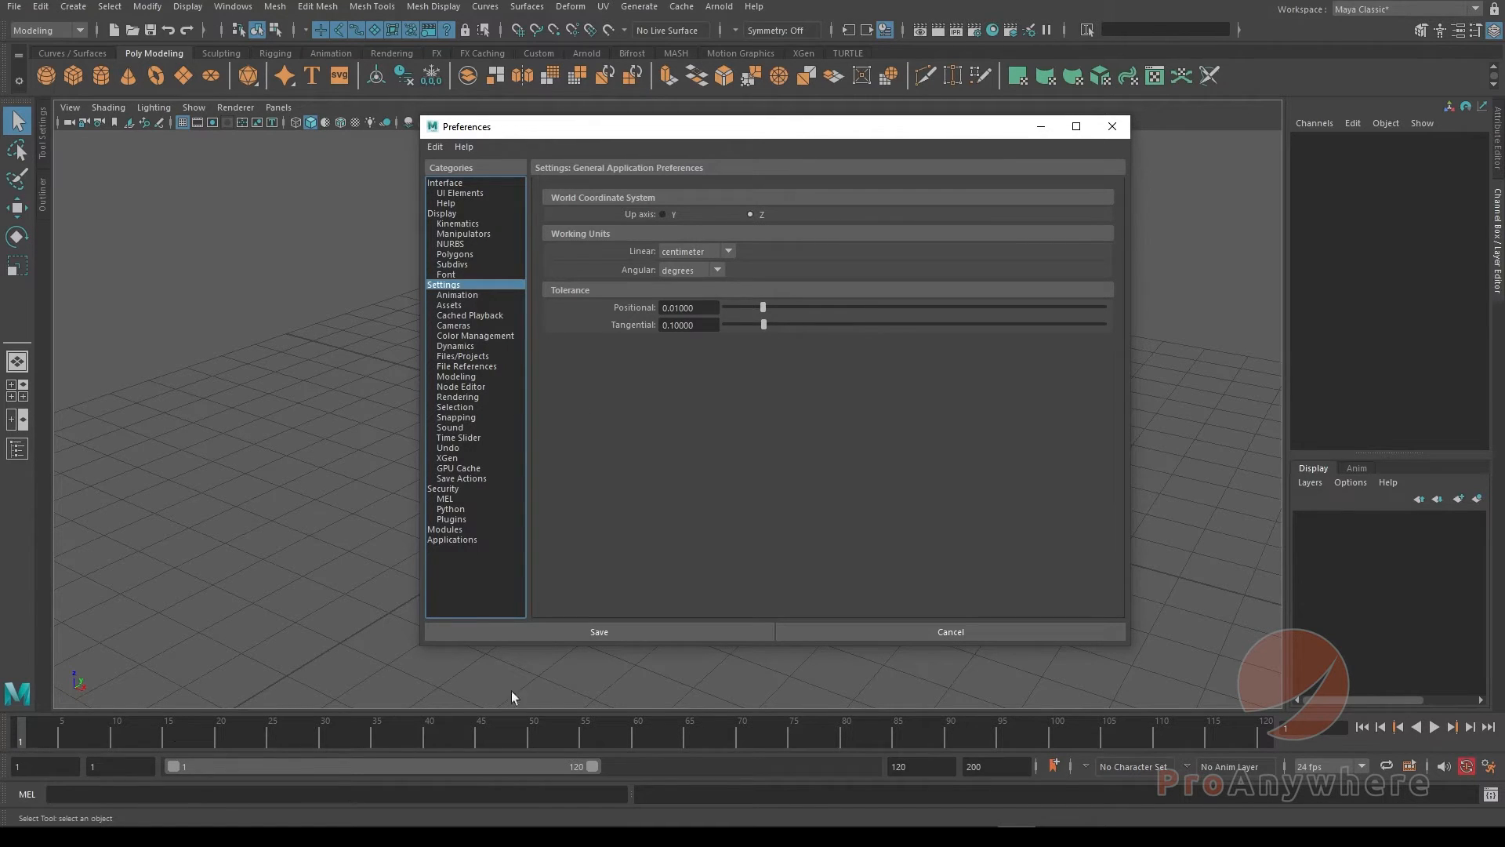
pyautogui.click(597, 632)
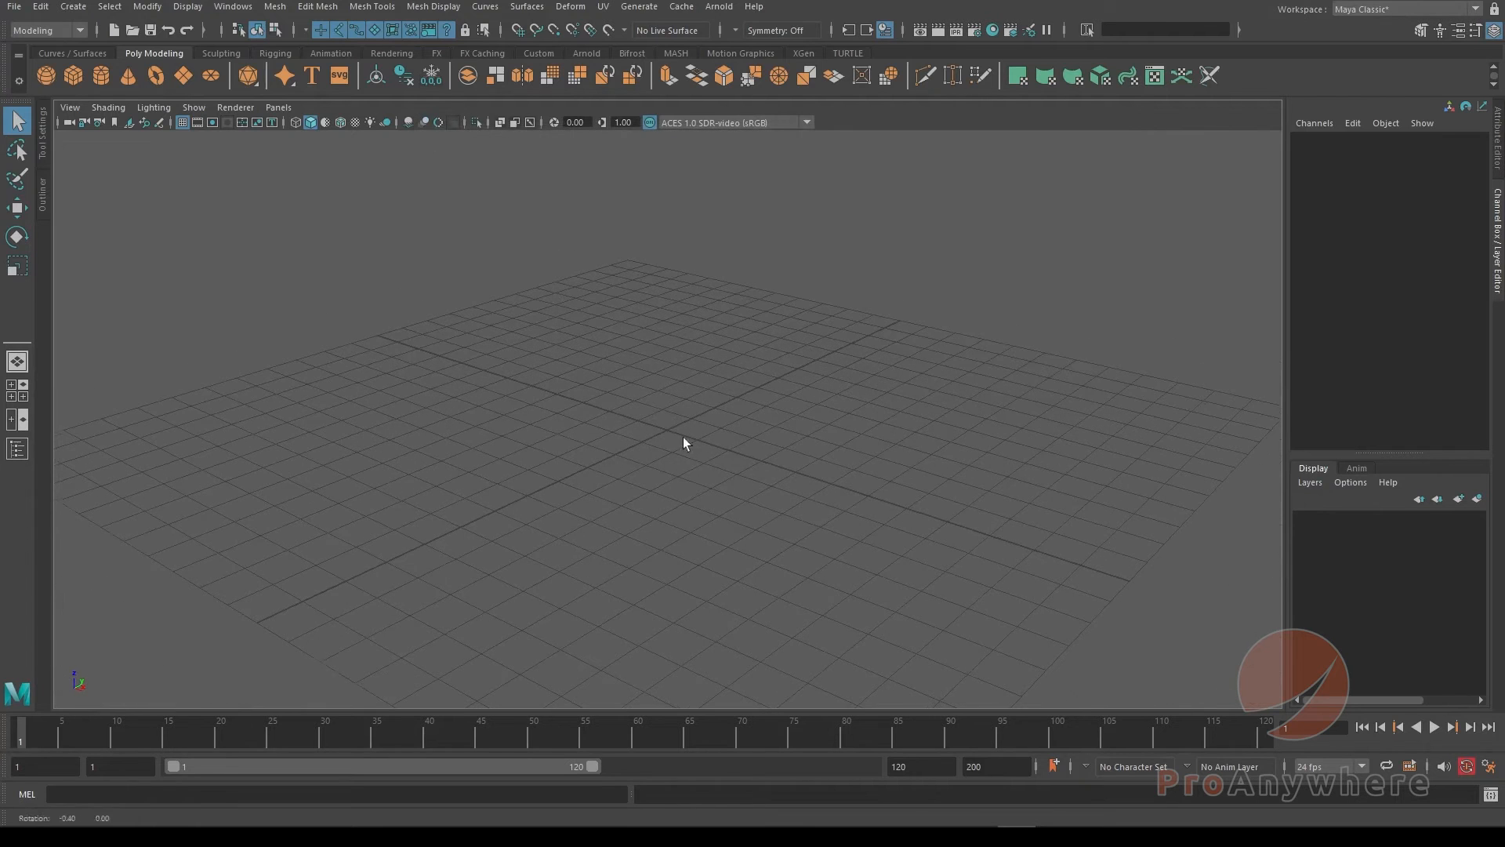
# Create a polygon cone (pCone1) at the origin via Create > Polygon Primitives.
pyautogui.click(72, 6)
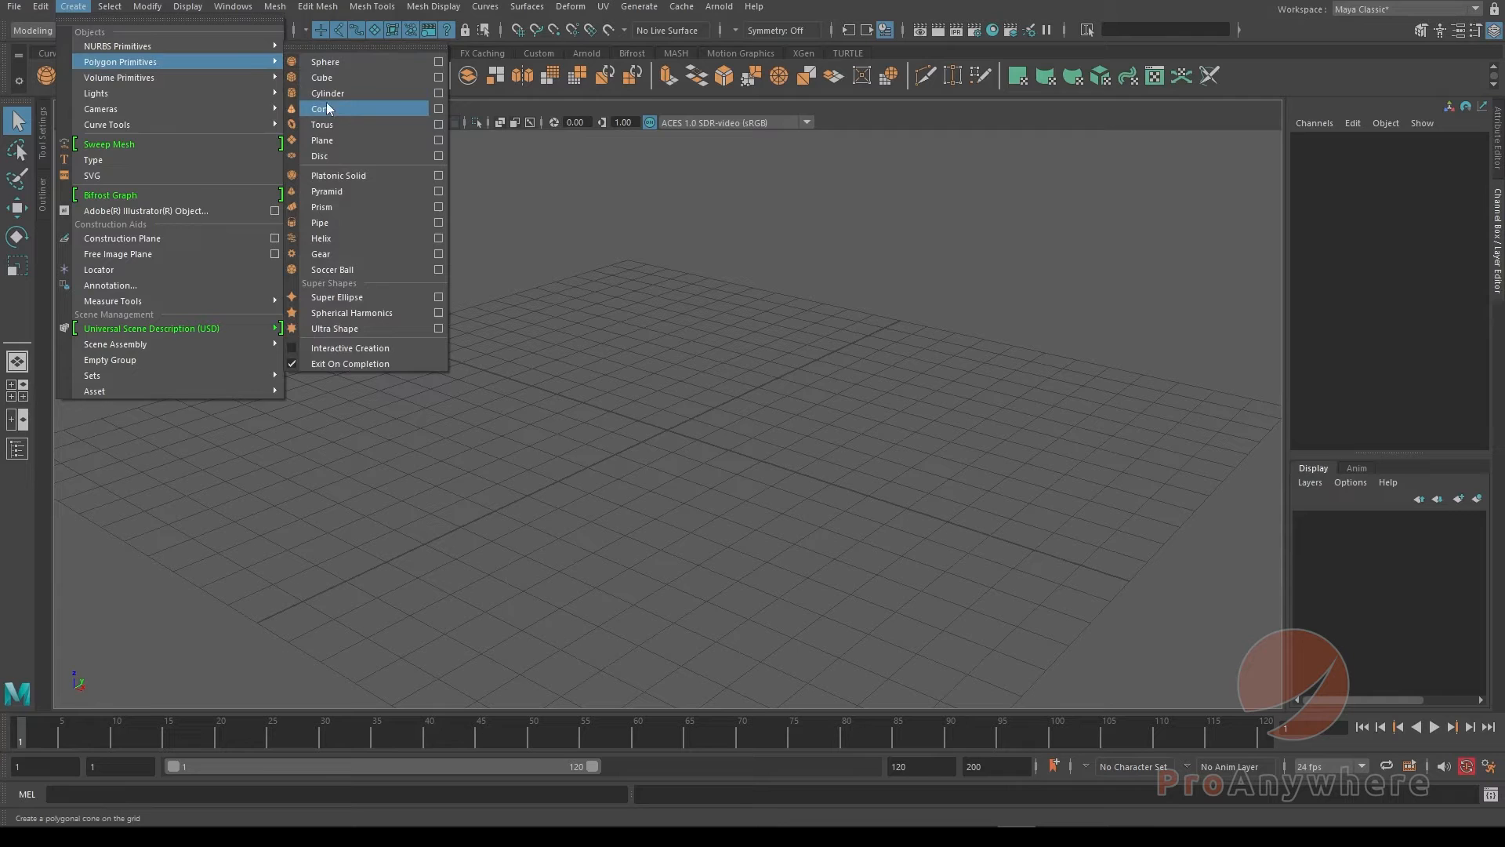
pyautogui.click(322, 108)
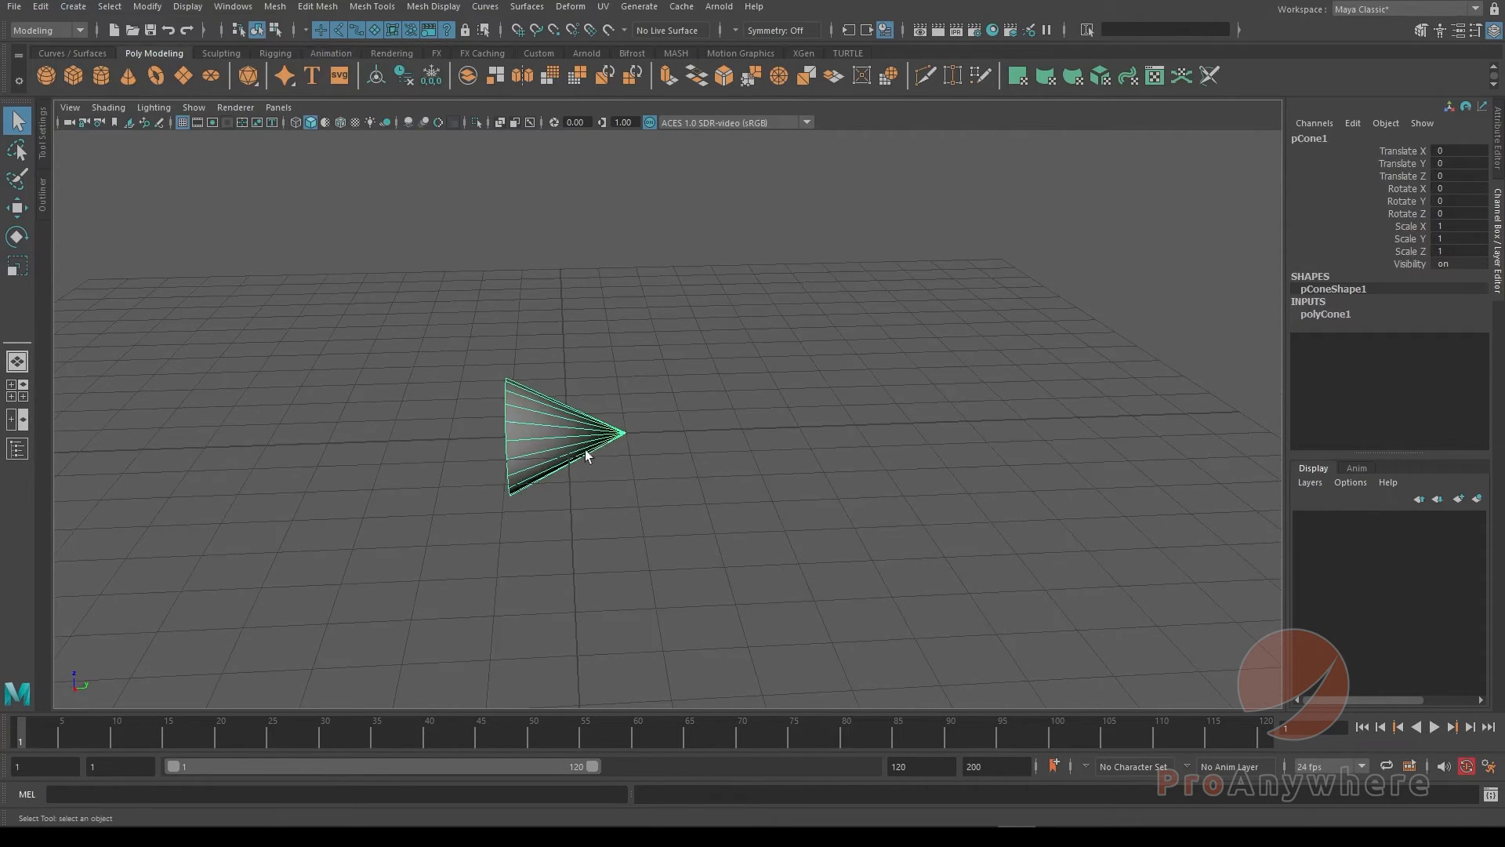
pyautogui.moveTo(747, 437)
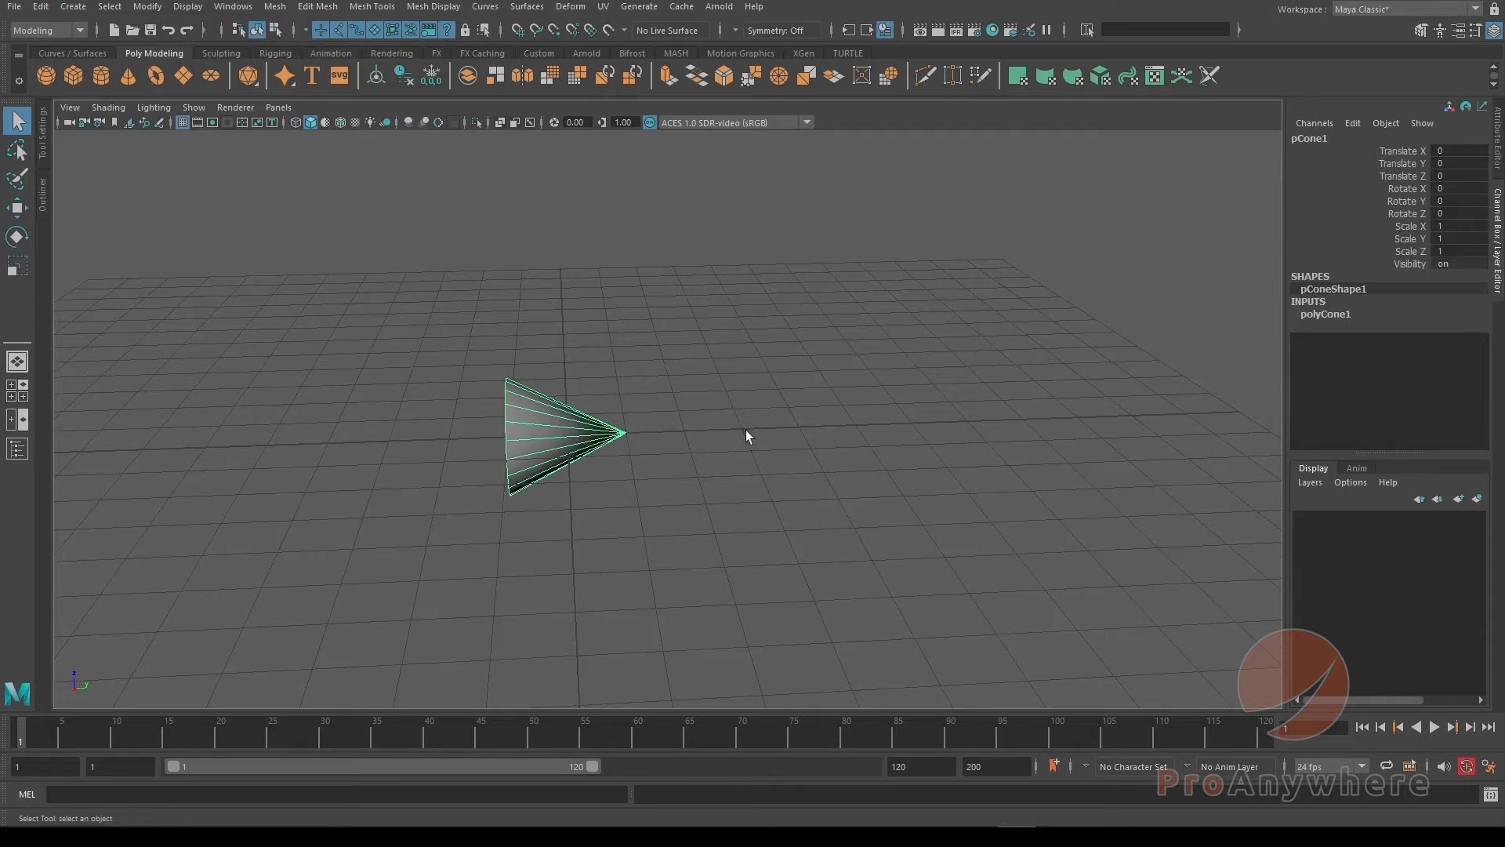